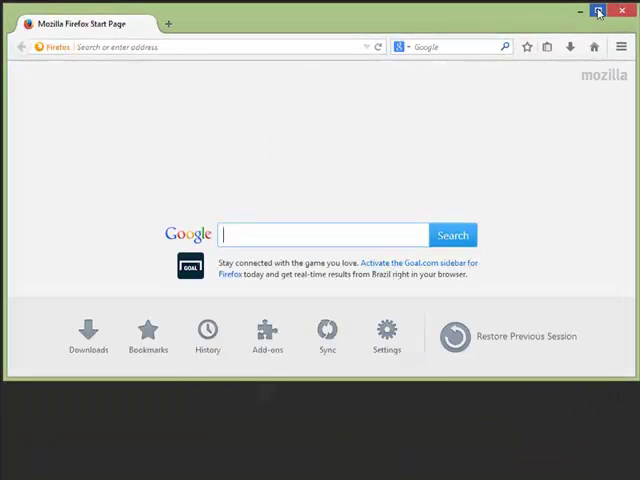
- Navigate Firefox to the doctor's page vsee.me/u/becky
left_click(600, 10)
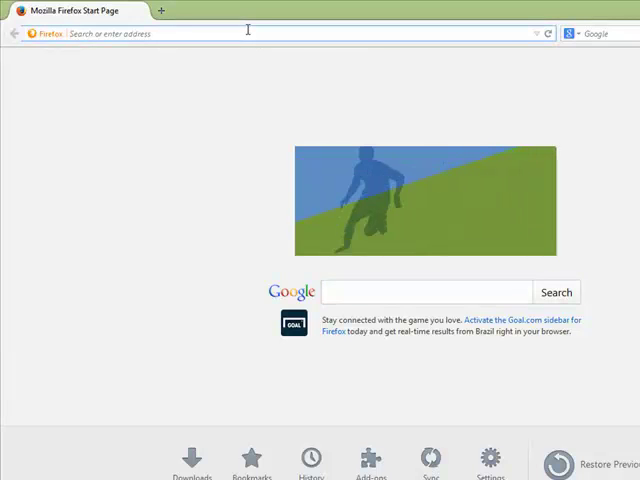
type("vsee.me")
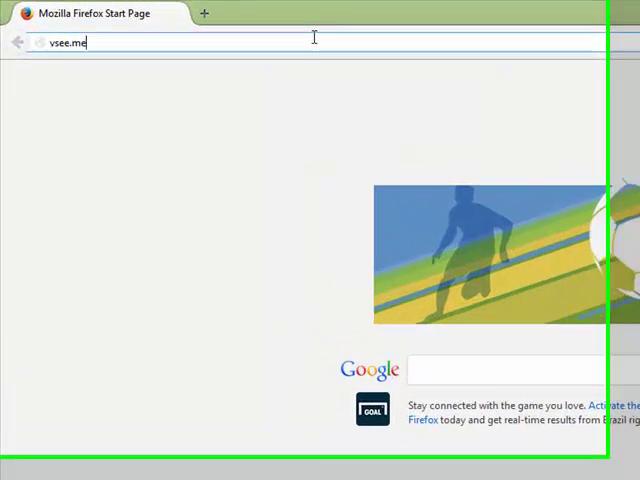
type("/u/becky")
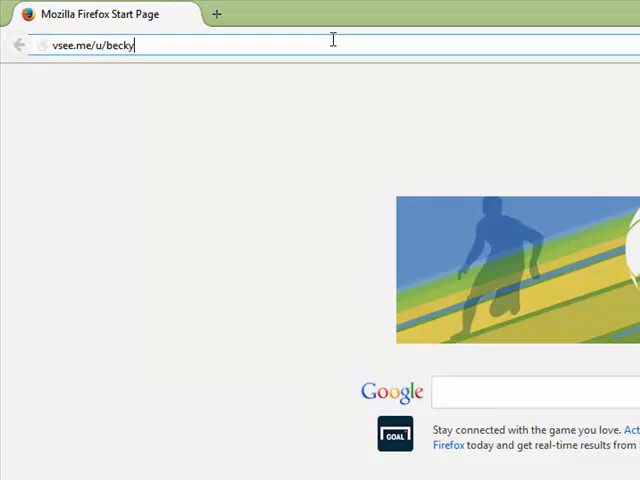
key("Return")
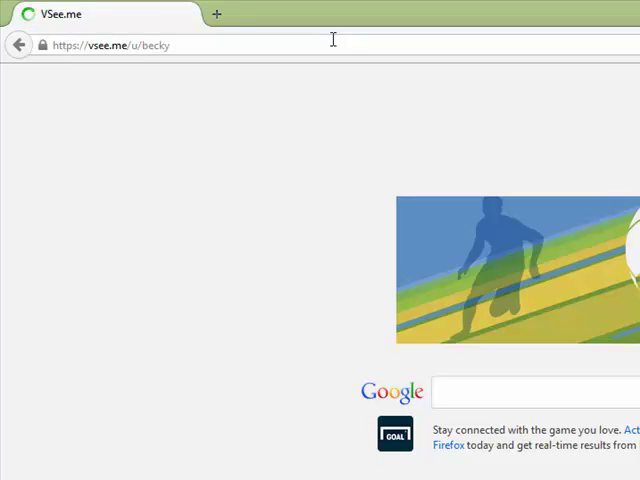
mouse_move(400, 170)
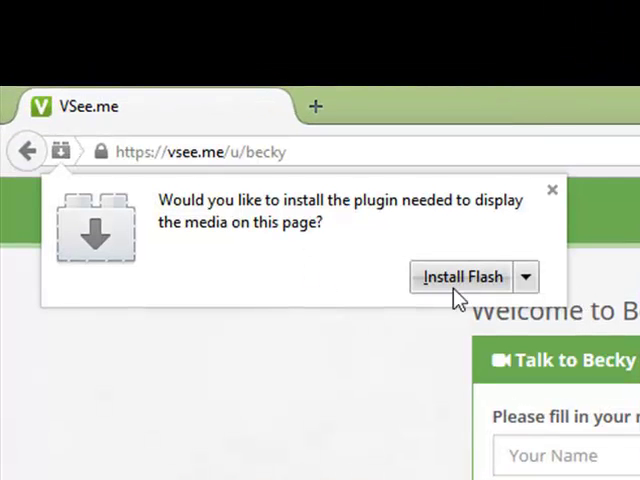
- Install Adobe Flash Player 14.0.0.125 through Firefox's plugin finder and finish the installer
left_click(462, 276)
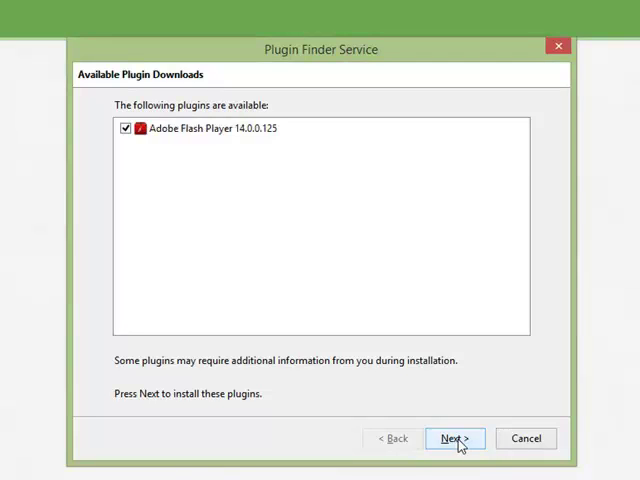
left_click(456, 438)
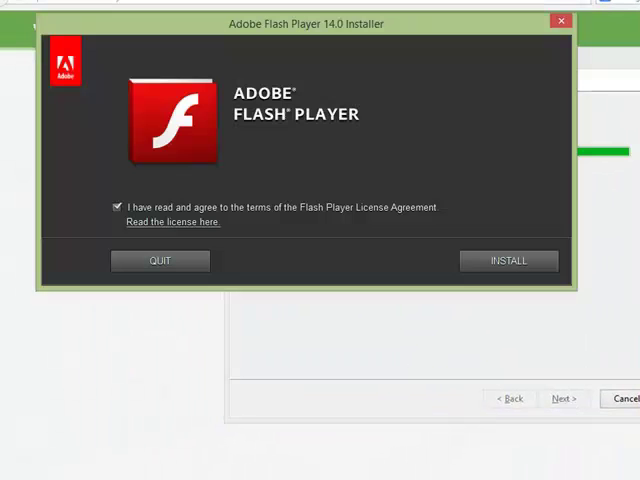
mouse_move(466, 292)
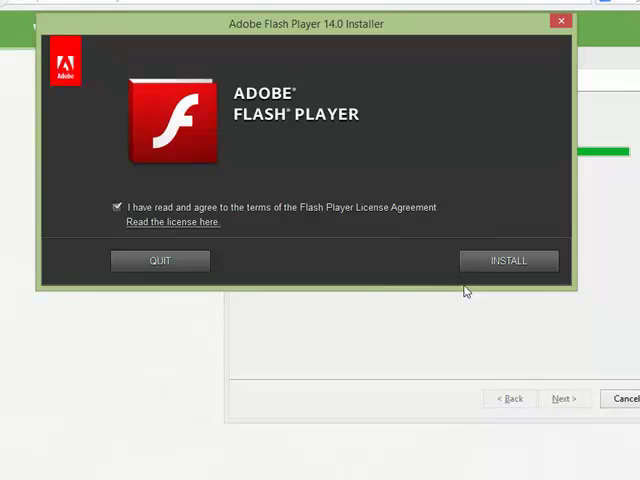
left_click(508, 260)
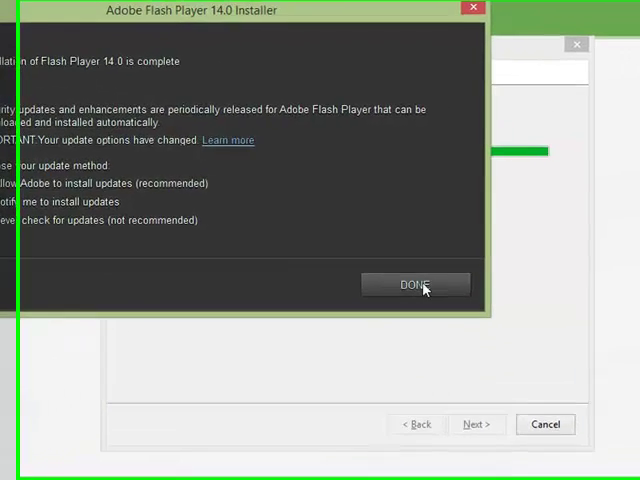
left_click(416, 284)
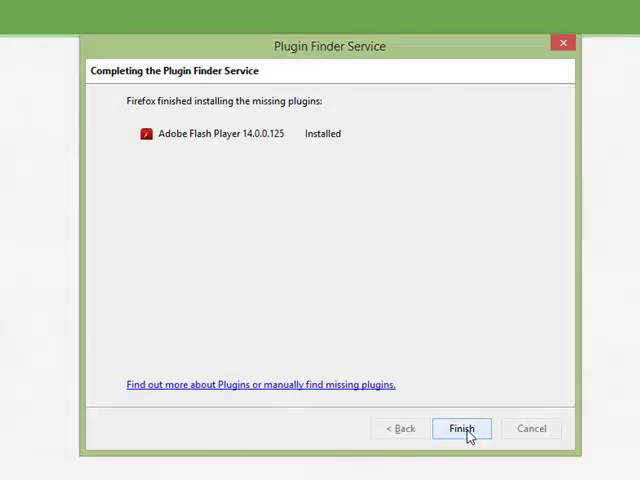
left_click(460, 428)
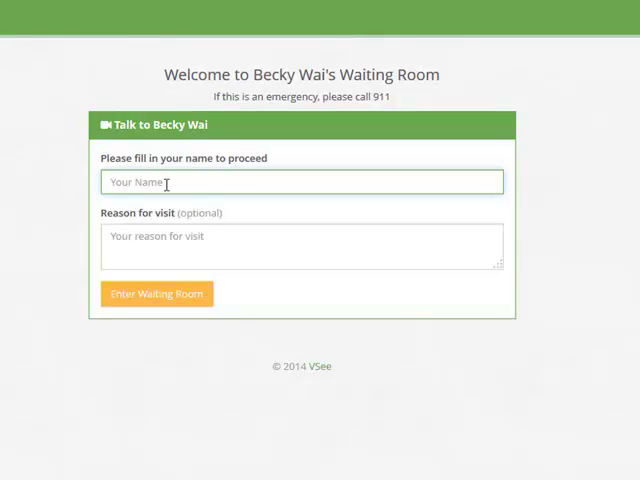
type("Gavin")
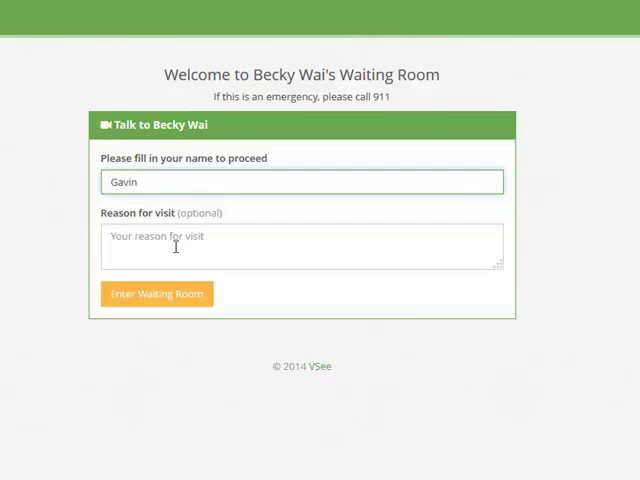
type("I've")
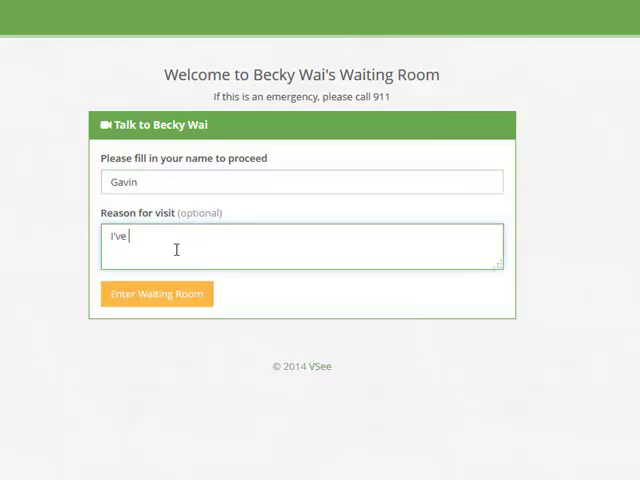
type("been feeling light headed")
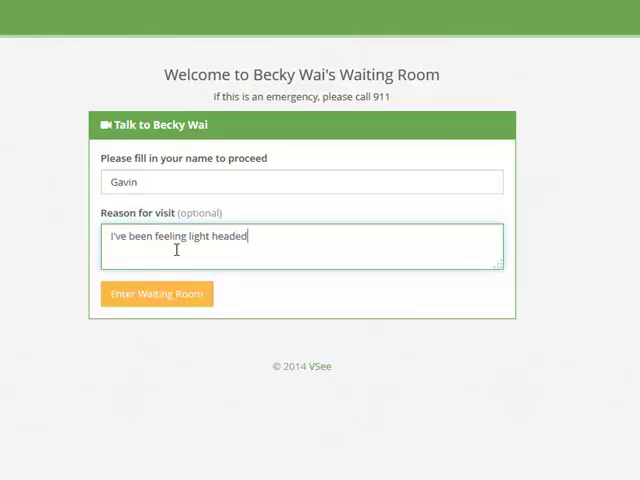
type("recently.")
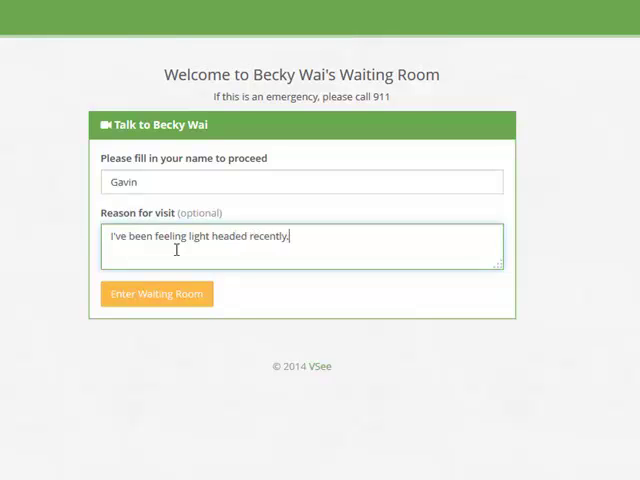
left_click(156, 292)
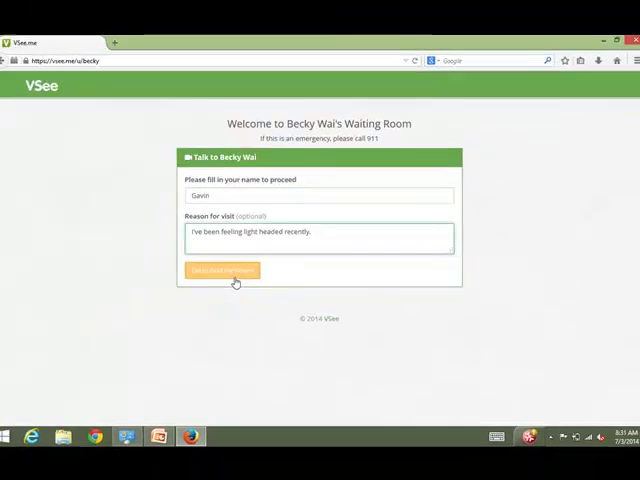
left_click(232, 270)
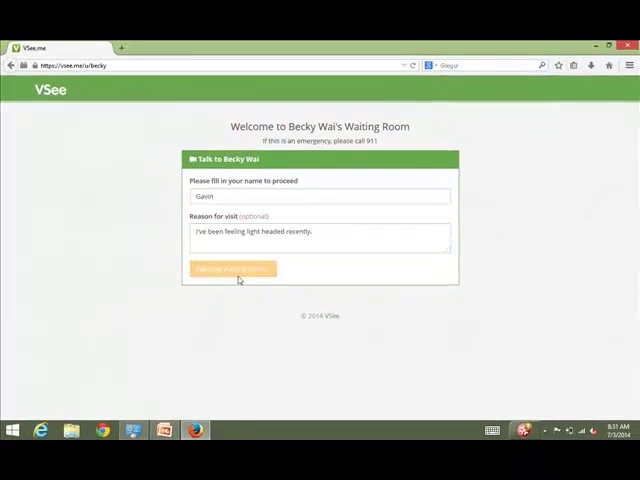
- Save the vsee.exe installer and run it from Firefox's downloads list
left_click(232, 268)
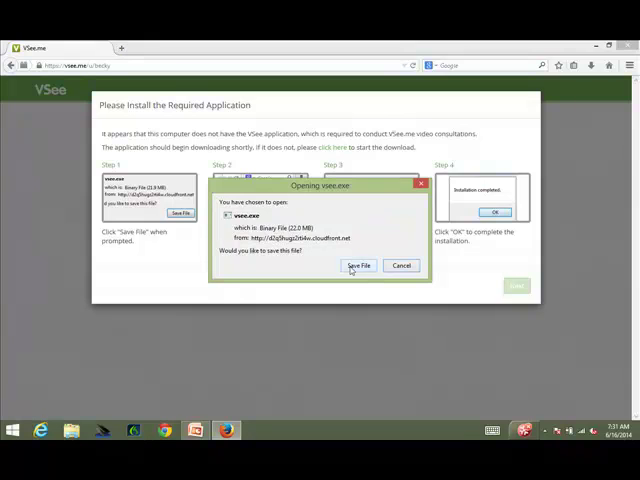
left_click(358, 264)
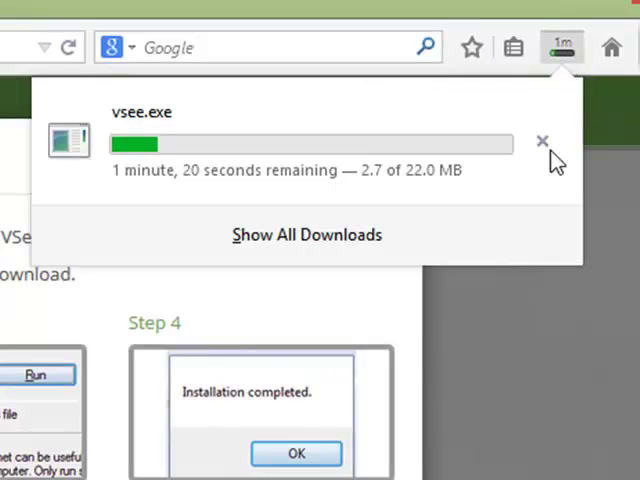
left_click(544, 140)
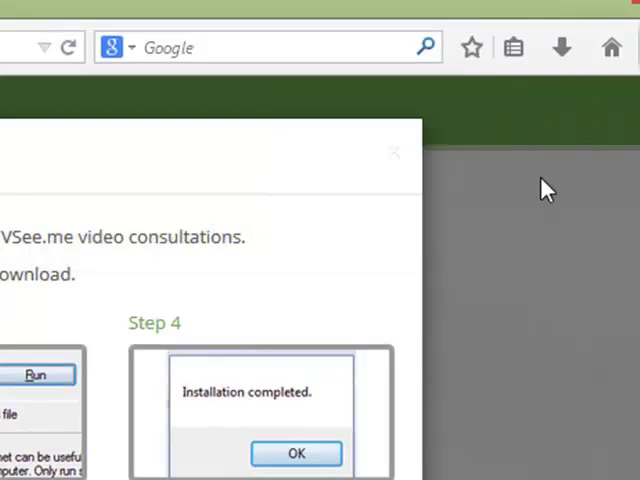
left_click(560, 48)
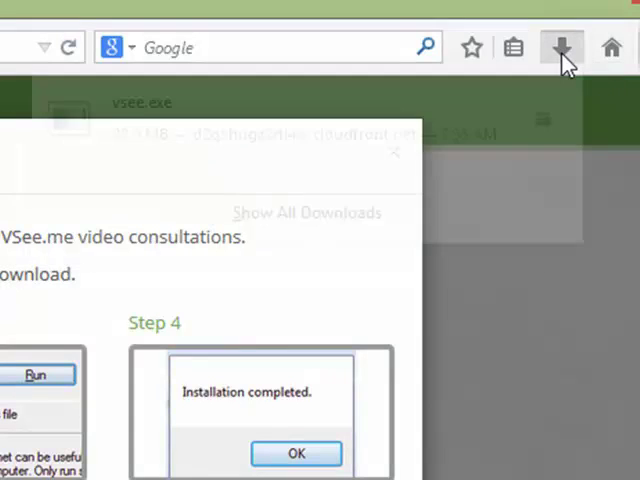
left_click(560, 48)
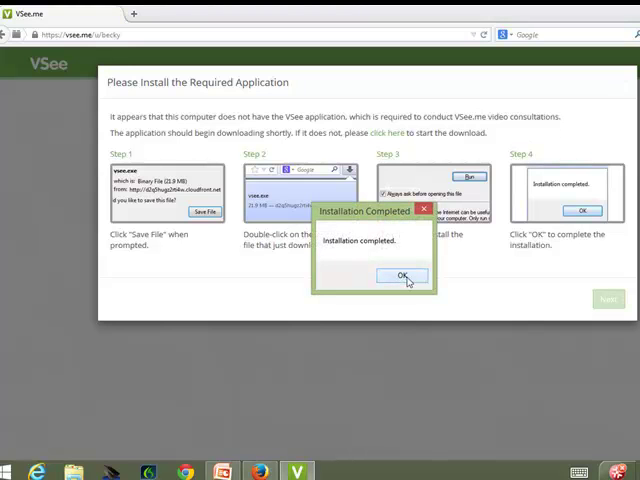
- Acknowledge the VSee install and let vsee.me always run the Flash and VSeeDetection plugins
left_click(400, 276)
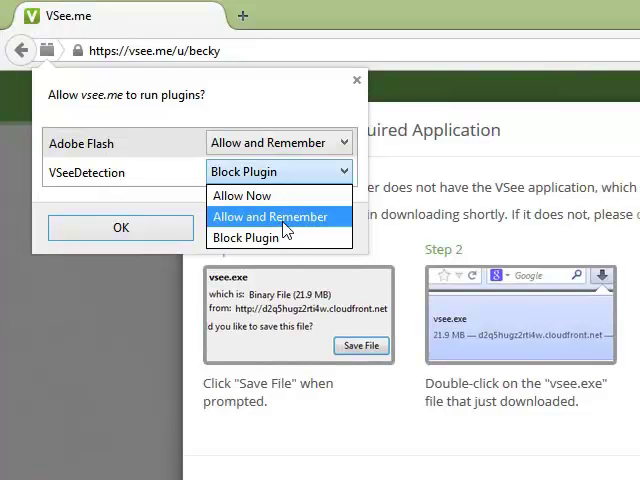
left_click(270, 216)
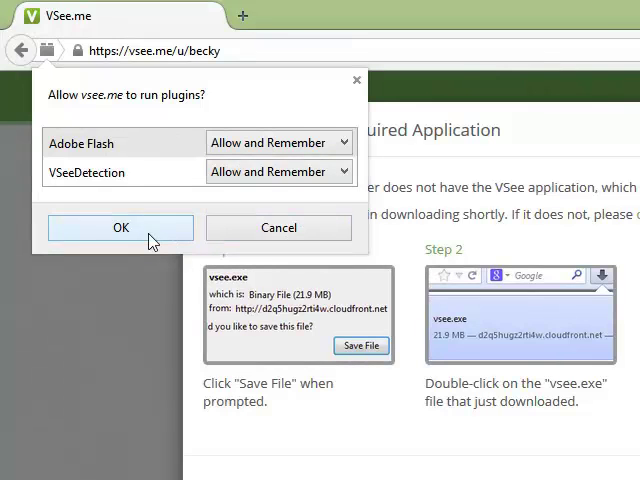
left_click(120, 228)
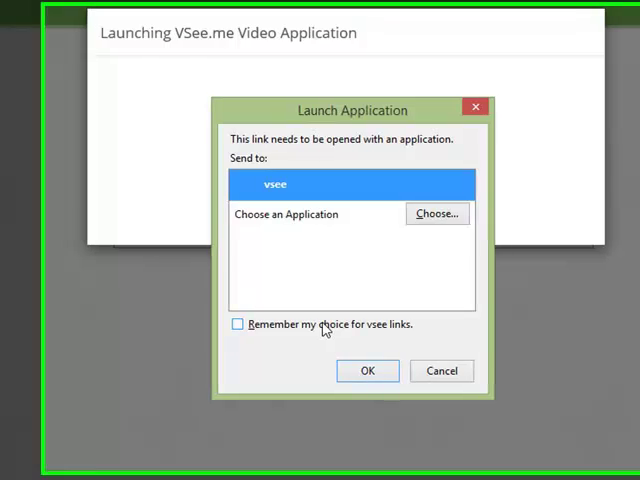
- Have vsee links always open with the VSee application
left_click(210, 328)
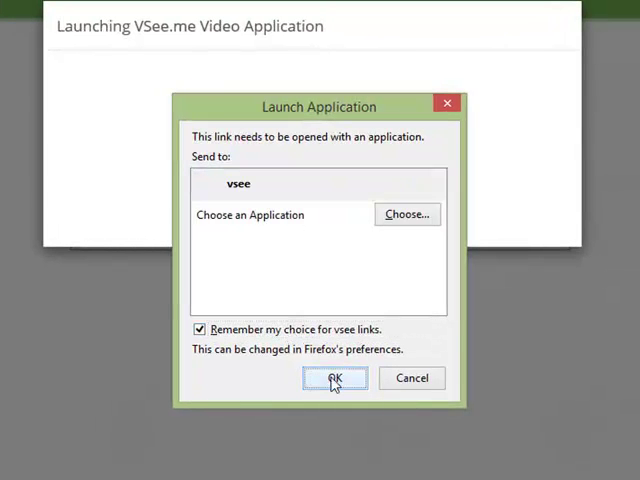
mouse_move(320, 196)
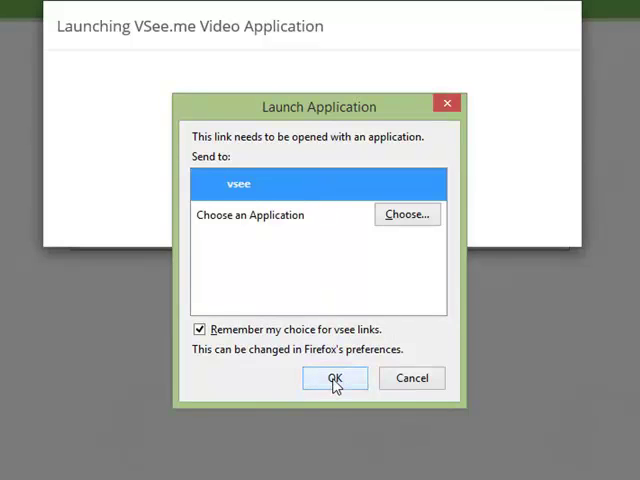
left_click(334, 378)
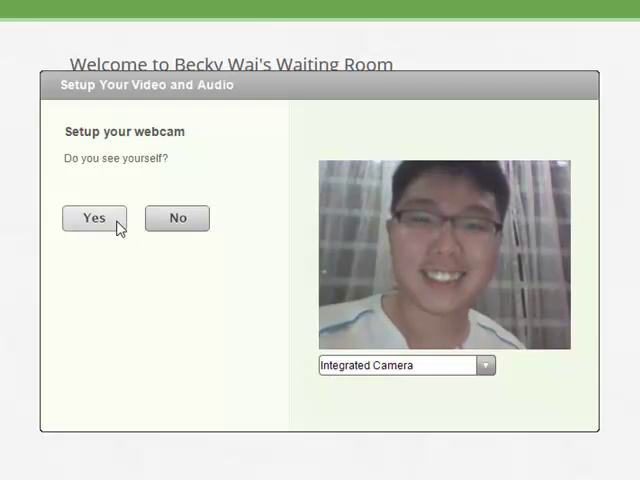
- Confirm the webcam, play the speaker test sound, confirm the microphone and finish setup
left_click(94, 218)
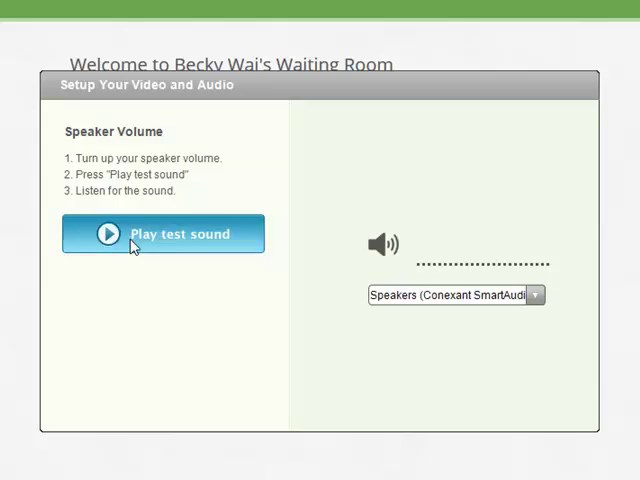
left_click(164, 232)
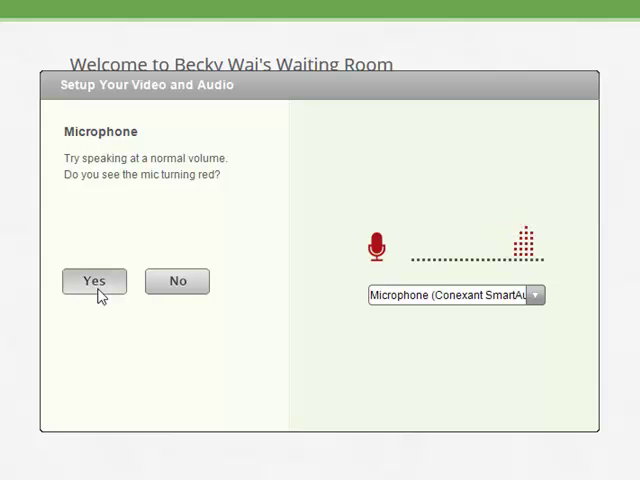
left_click(94, 280)
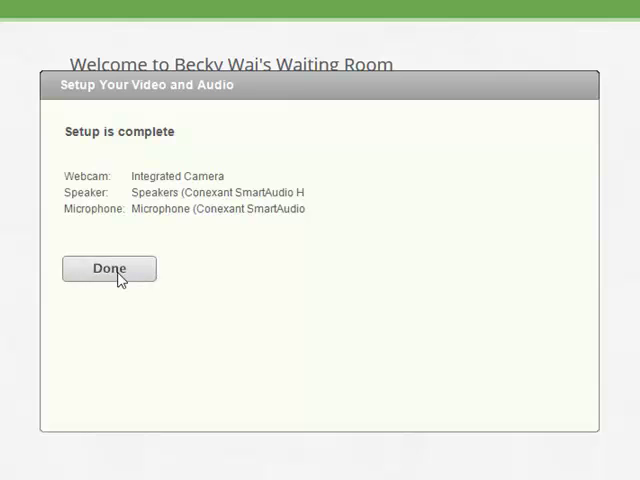
left_click(108, 268)
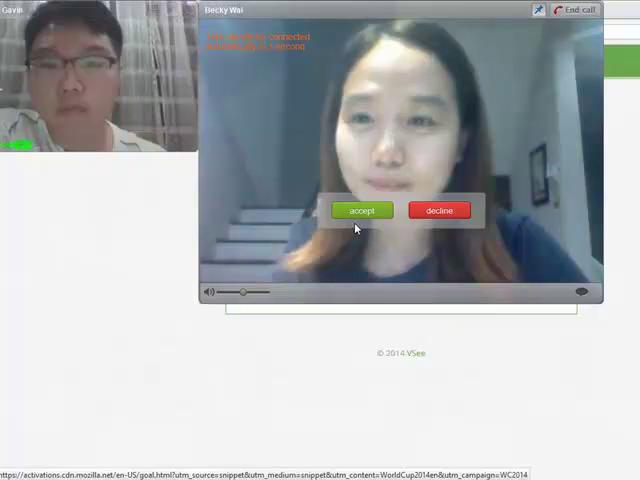
left_click(360, 210)
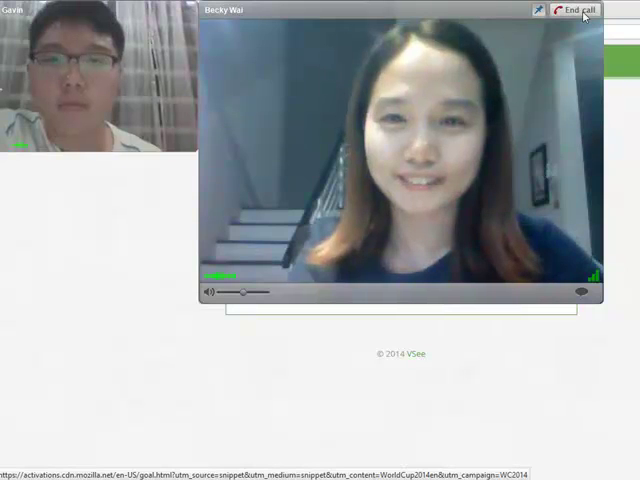
left_click(578, 10)
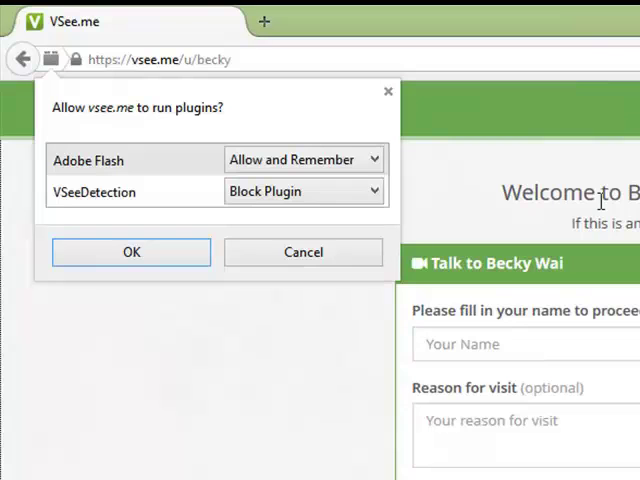
- Set the VSeeDetection plugin to Allow and Remember for vsee.me
left_click(304, 190)
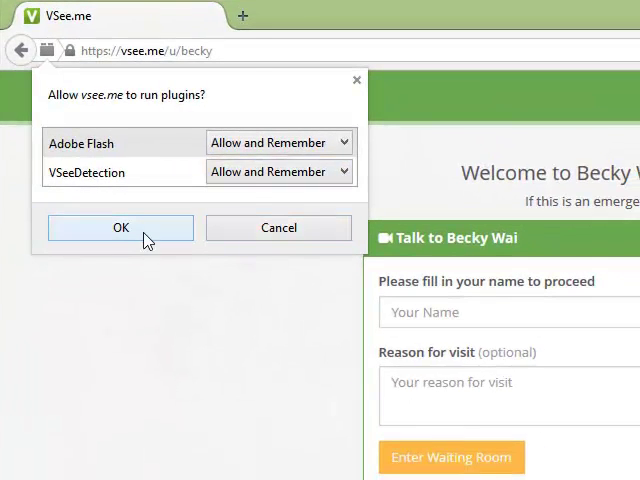
- Confirm plugin permissions, enter the name and reason 'I've been feeling light headed nowadays', and join the waiting room
left_click(120, 228)
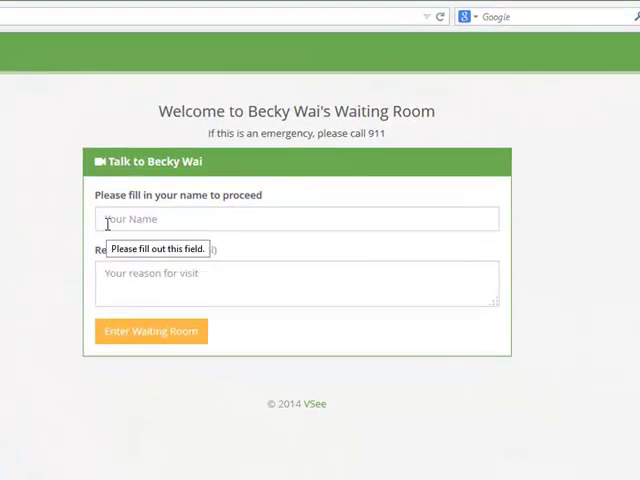
type("sav")
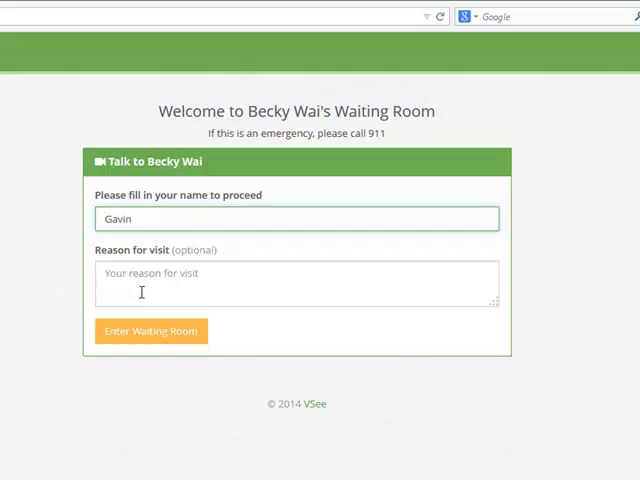
type("I've bee")
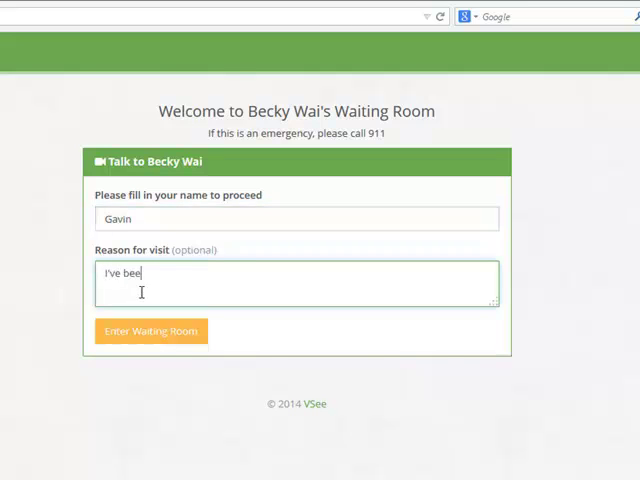
type("n fel")
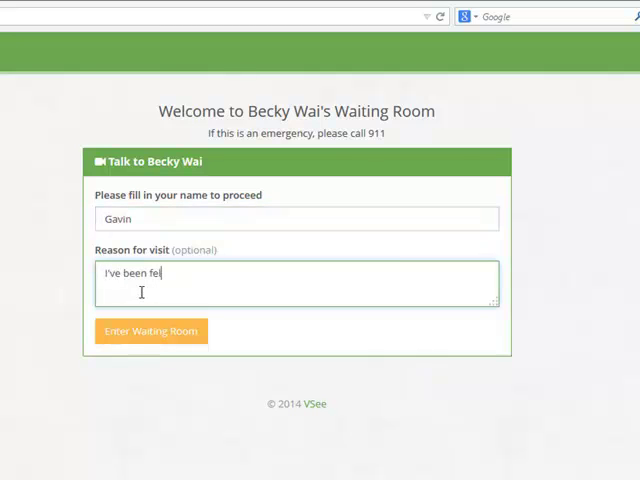
type("eling light")
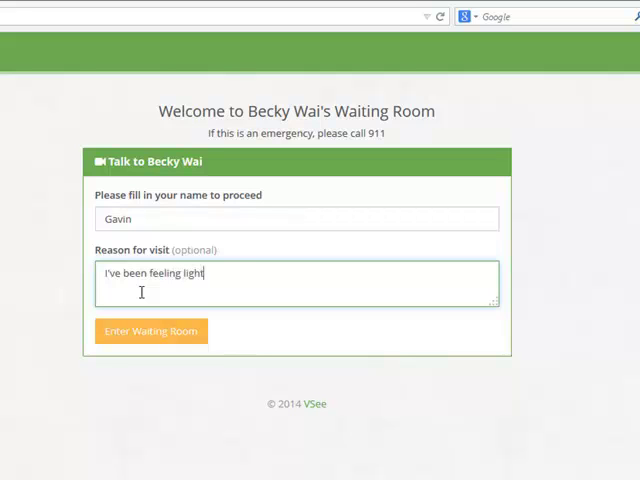
type("headed nowa")
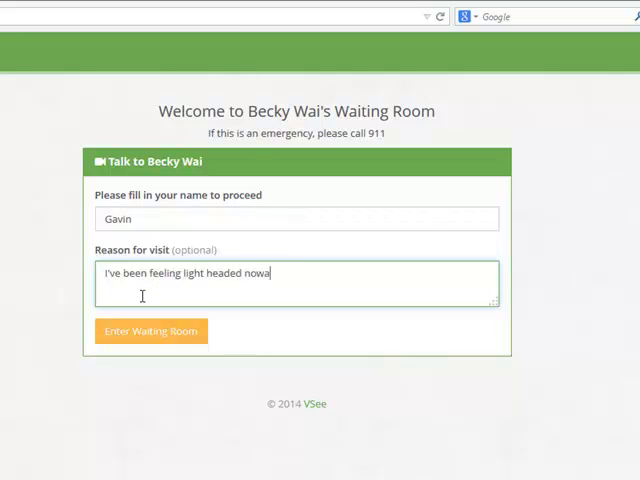
type("days")
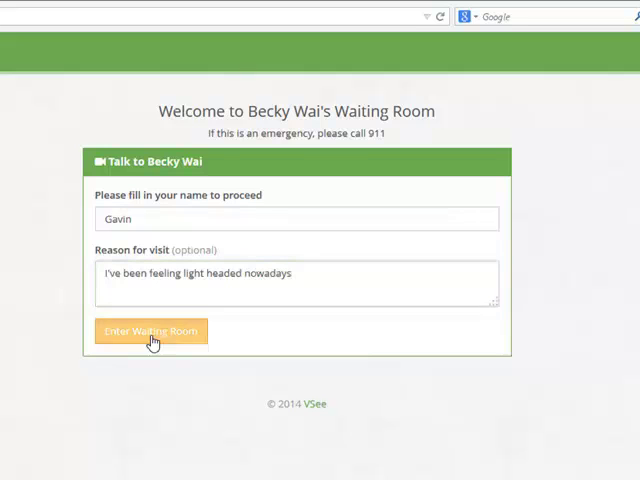
left_click(152, 332)
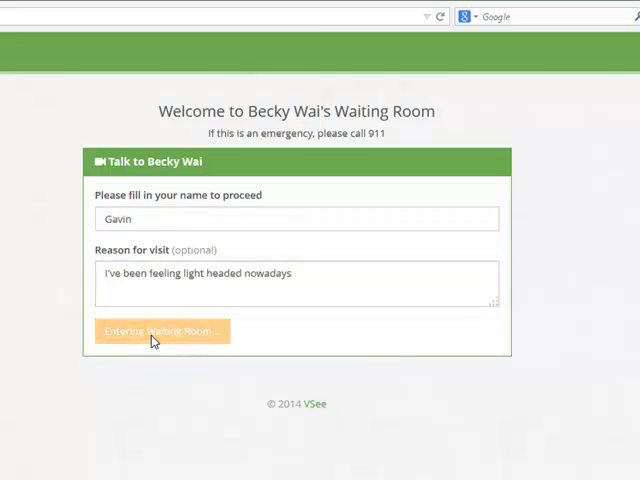
left_click(162, 332)
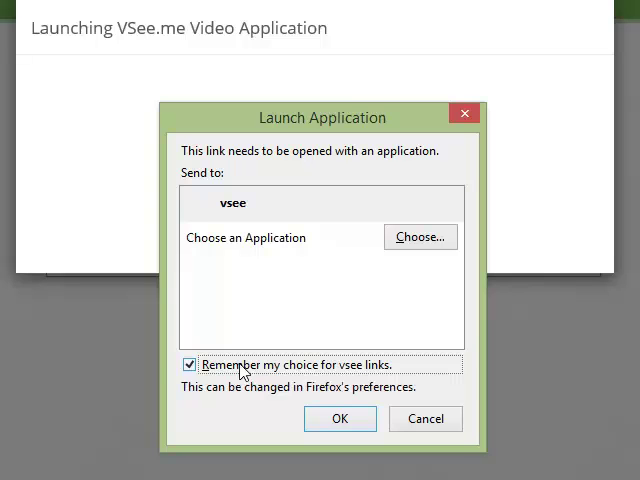
mouse_move(310, 436)
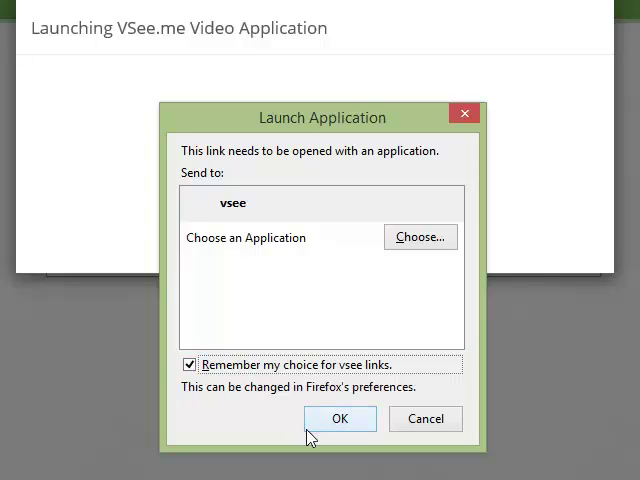
- Confirm launching the vsee link in the VSee application with 'Remember my choice' kept on
left_click(340, 420)
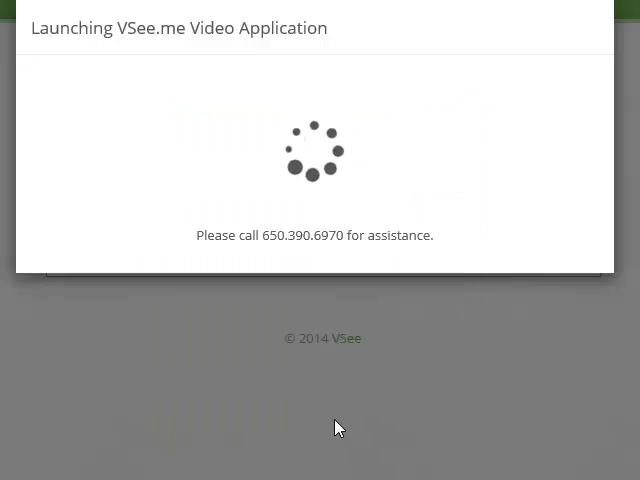
mouse_move(356, 424)
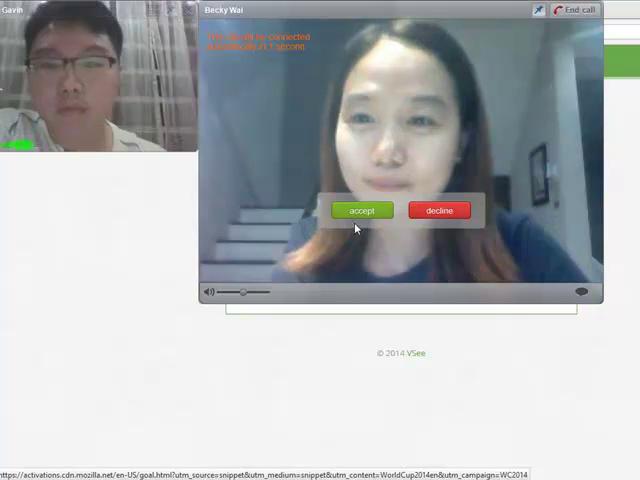
left_click(362, 210)
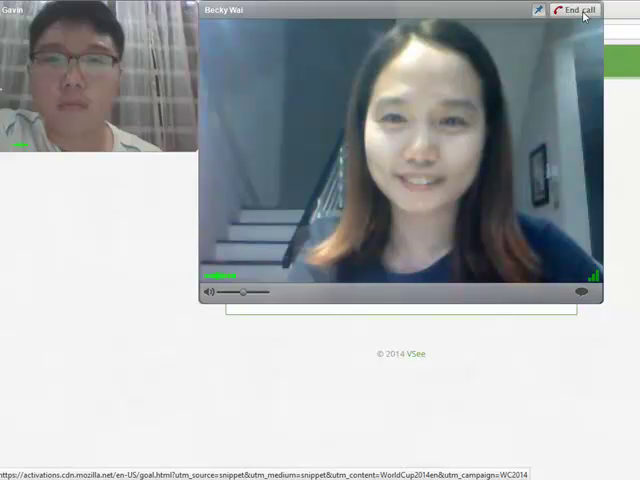
left_click(578, 8)
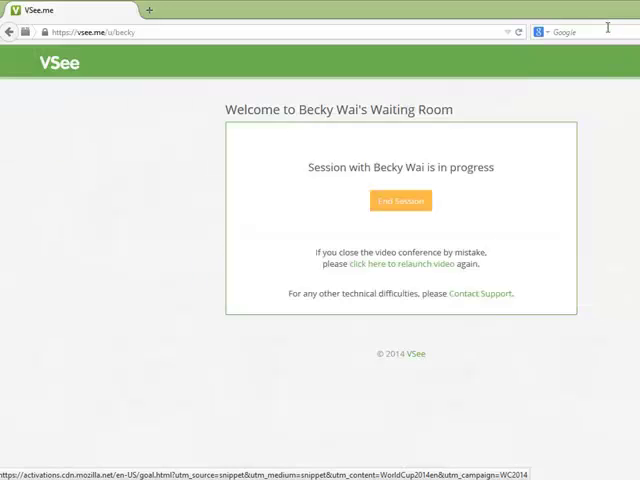
left_click(400, 200)
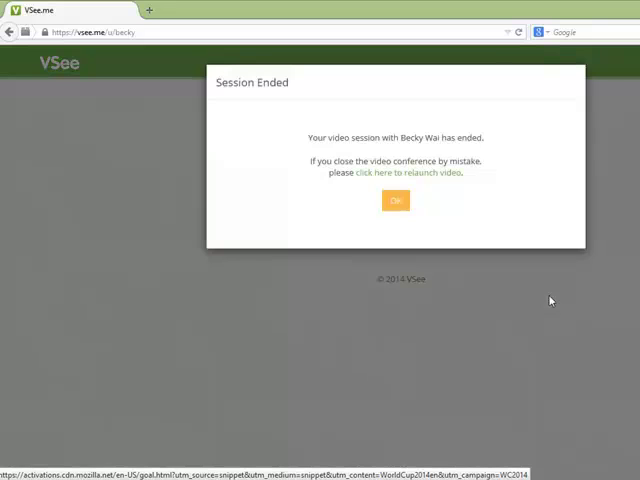